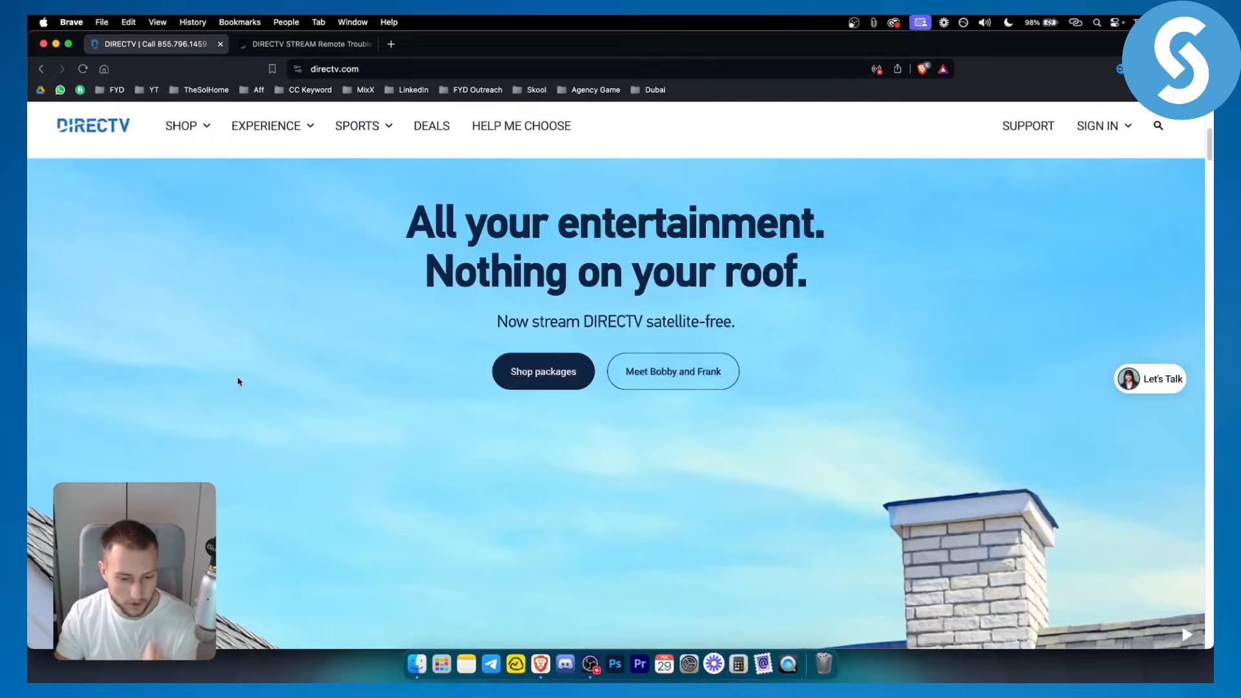
# - Switch to the DIRECTV STREAM Remote Troubleshooting forum article and read the six resync steps and battery guidance
pyautogui.click(302, 44)
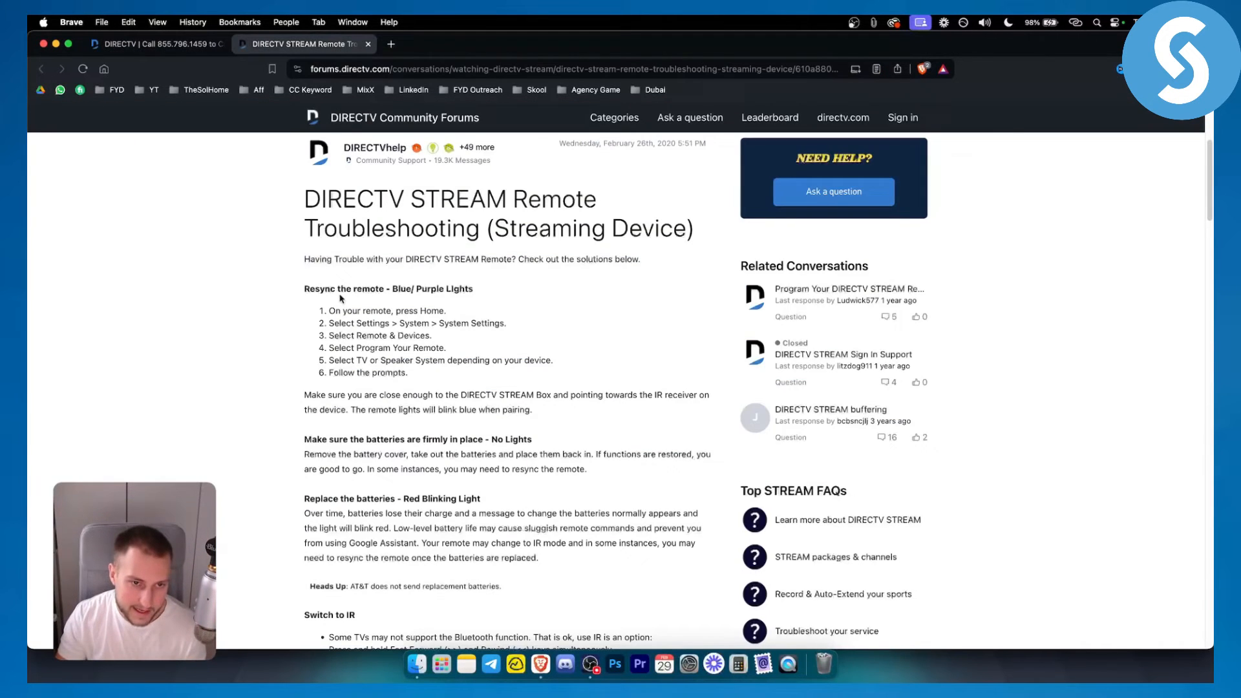
pyautogui.doubleClick(388, 288)
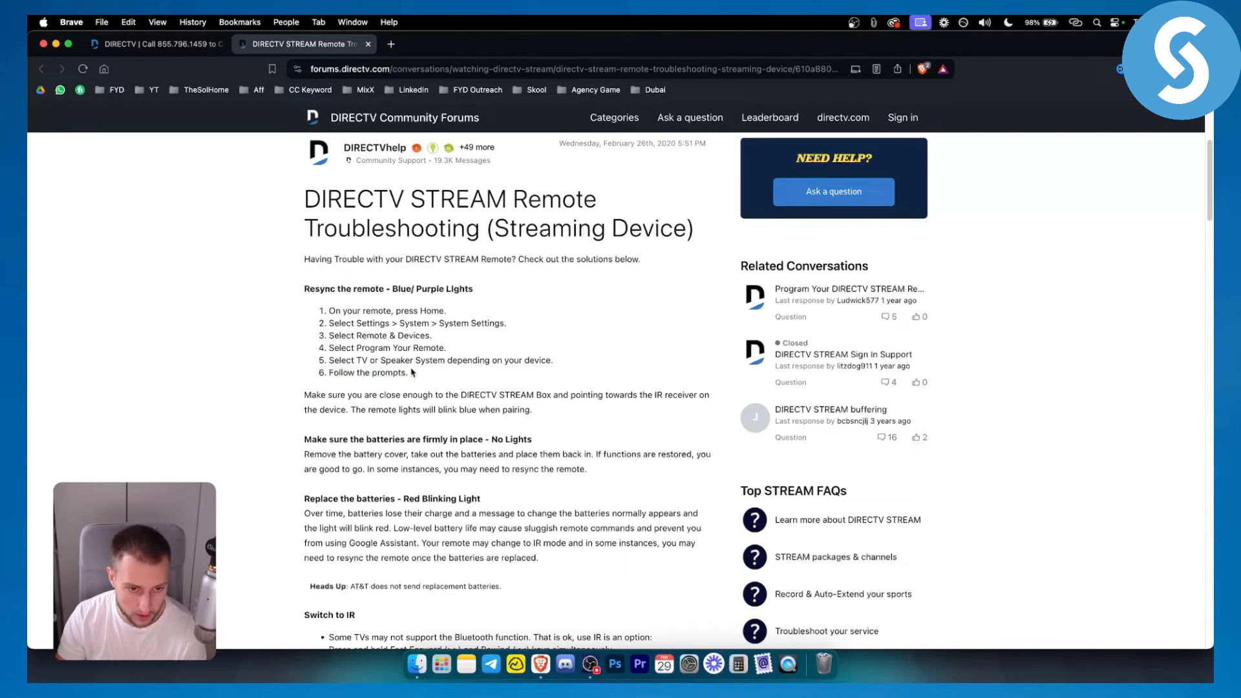
pyautogui.scroll(-3)
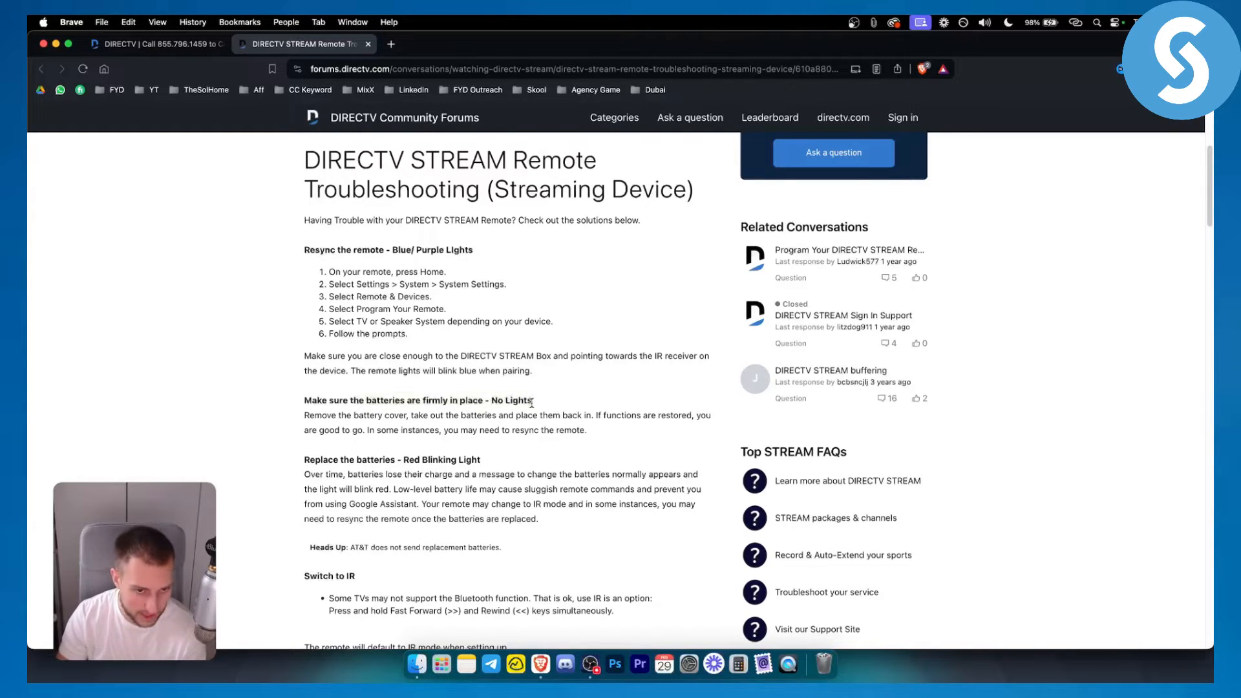
pyautogui.moveTo(447, 416)
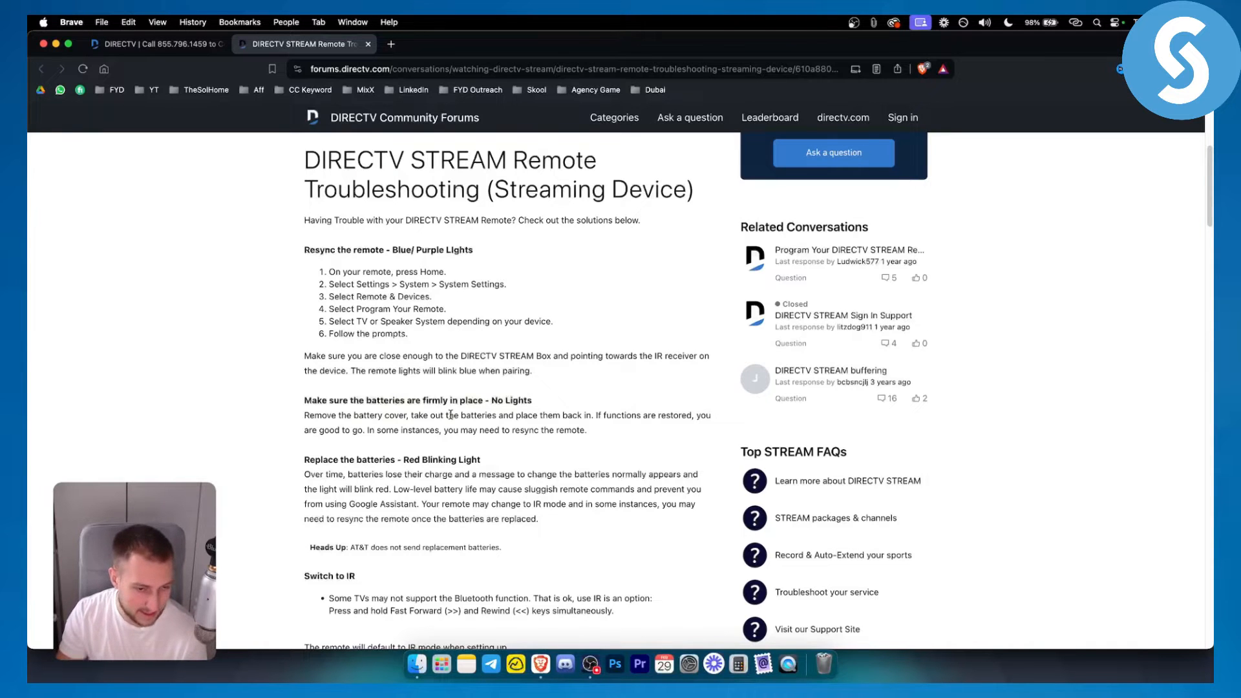
pyautogui.scroll(-3)
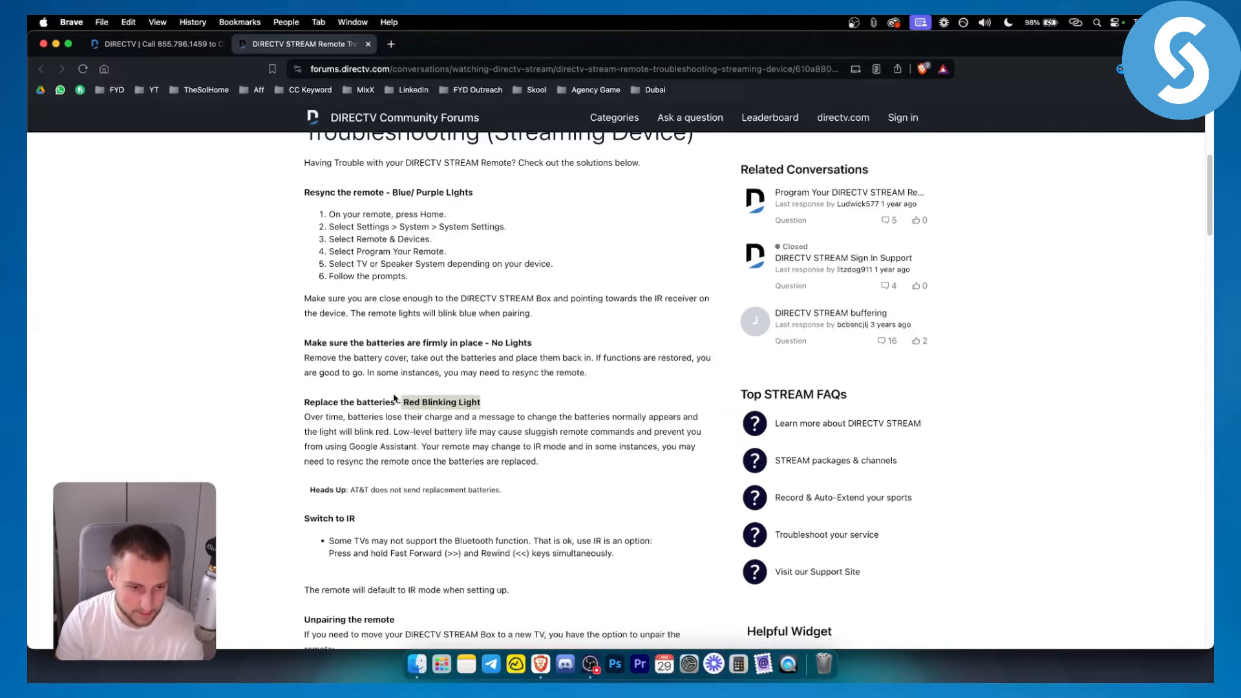
pyautogui.scroll(-3)
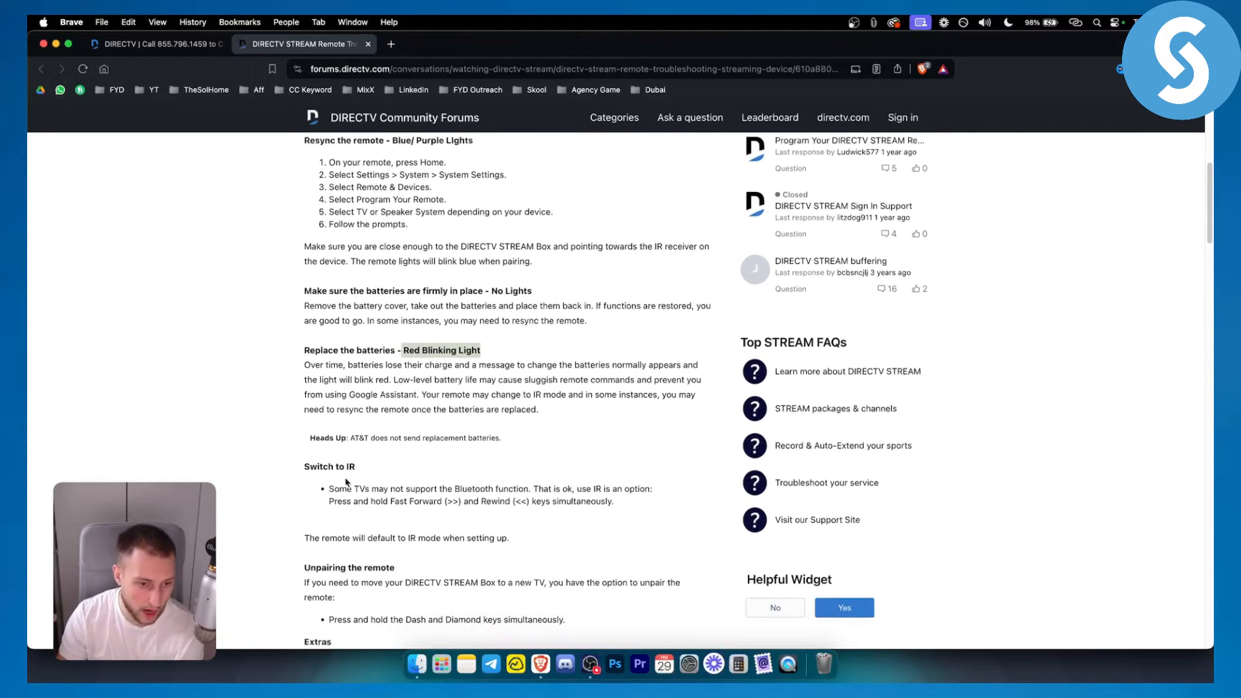
pyautogui.scroll(-3)
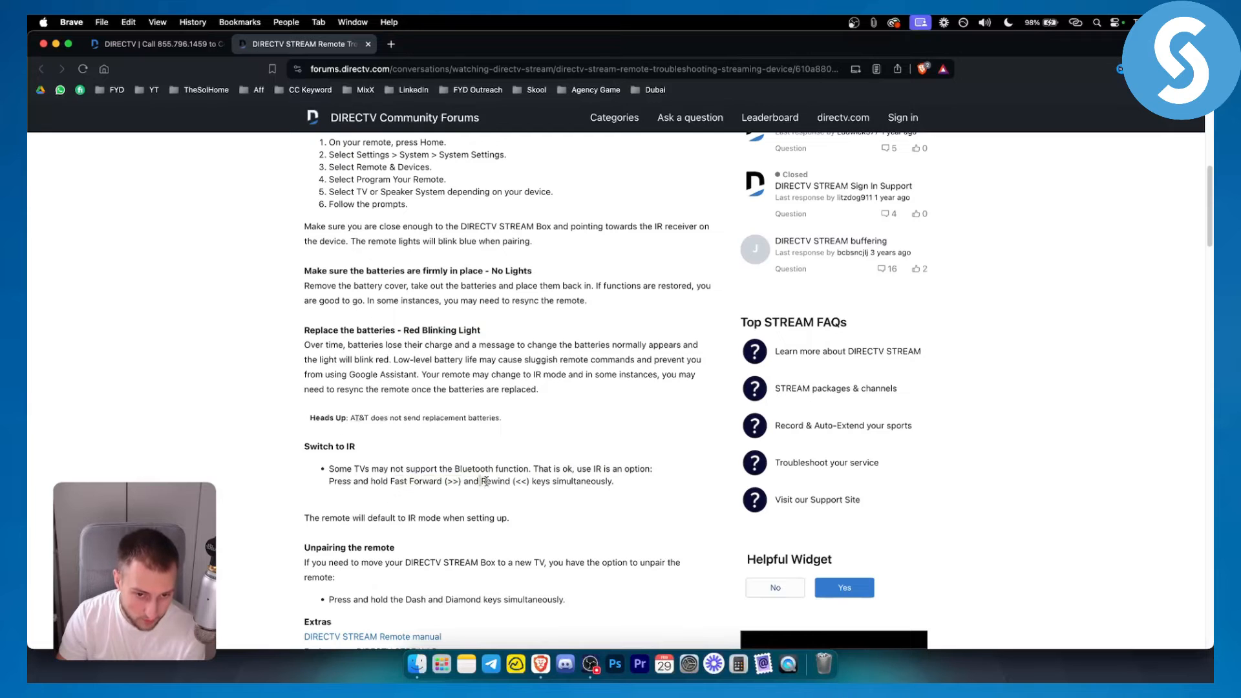
pyautogui.doubleClick(494, 480)
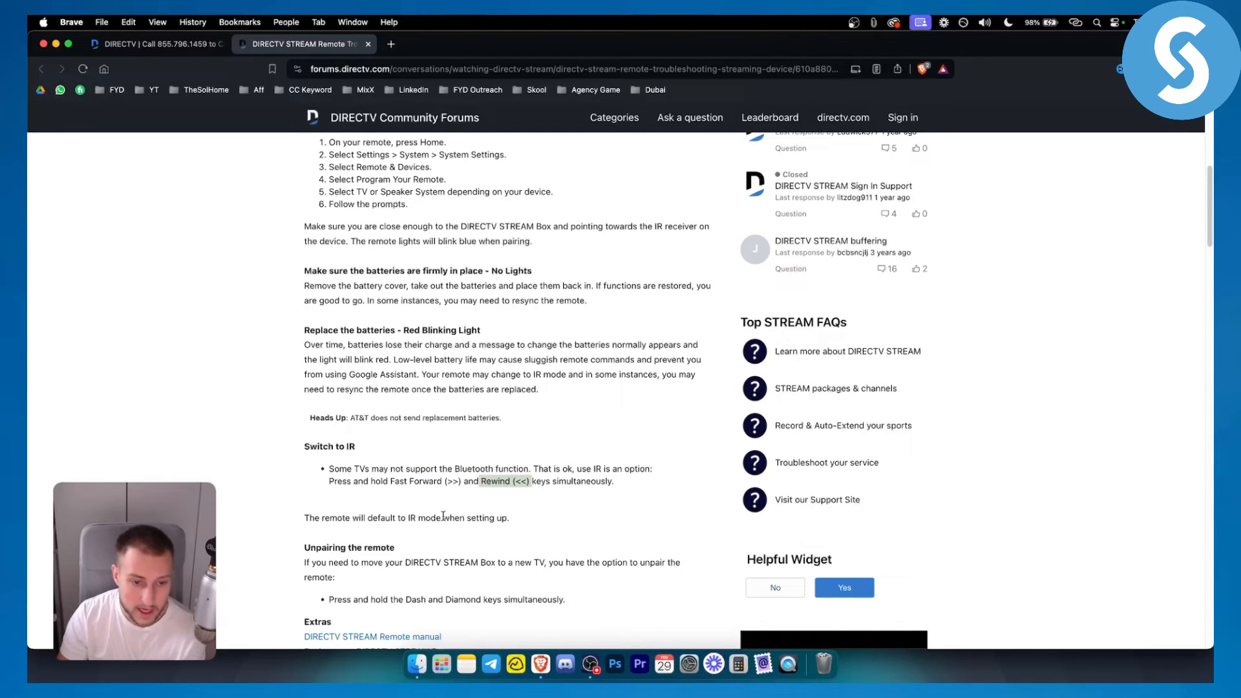
pyautogui.scroll(-3)
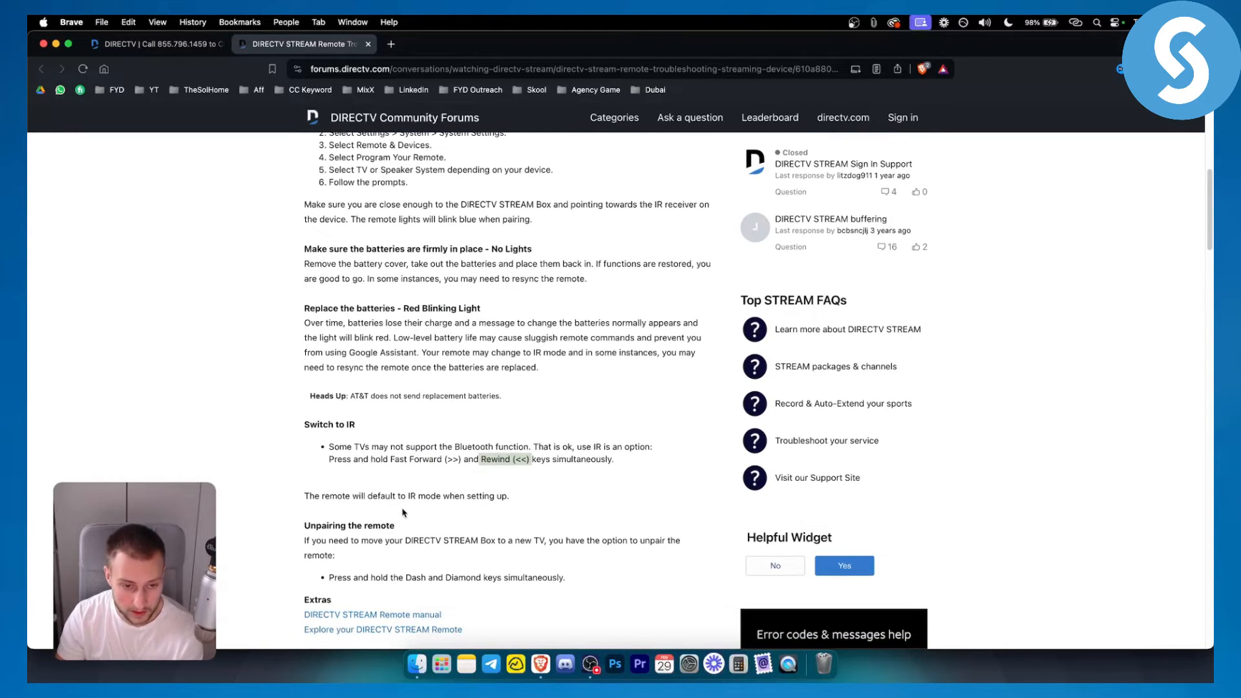
pyautogui.scroll(-3)
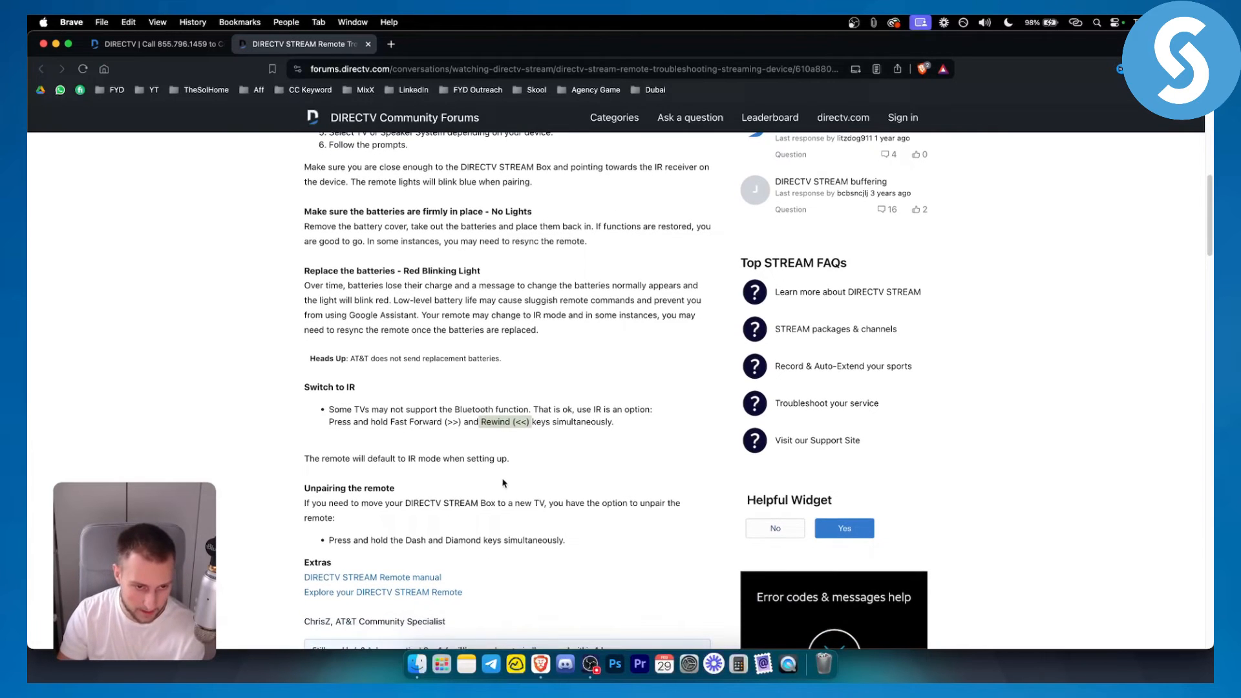
pyautogui.scroll(-3)
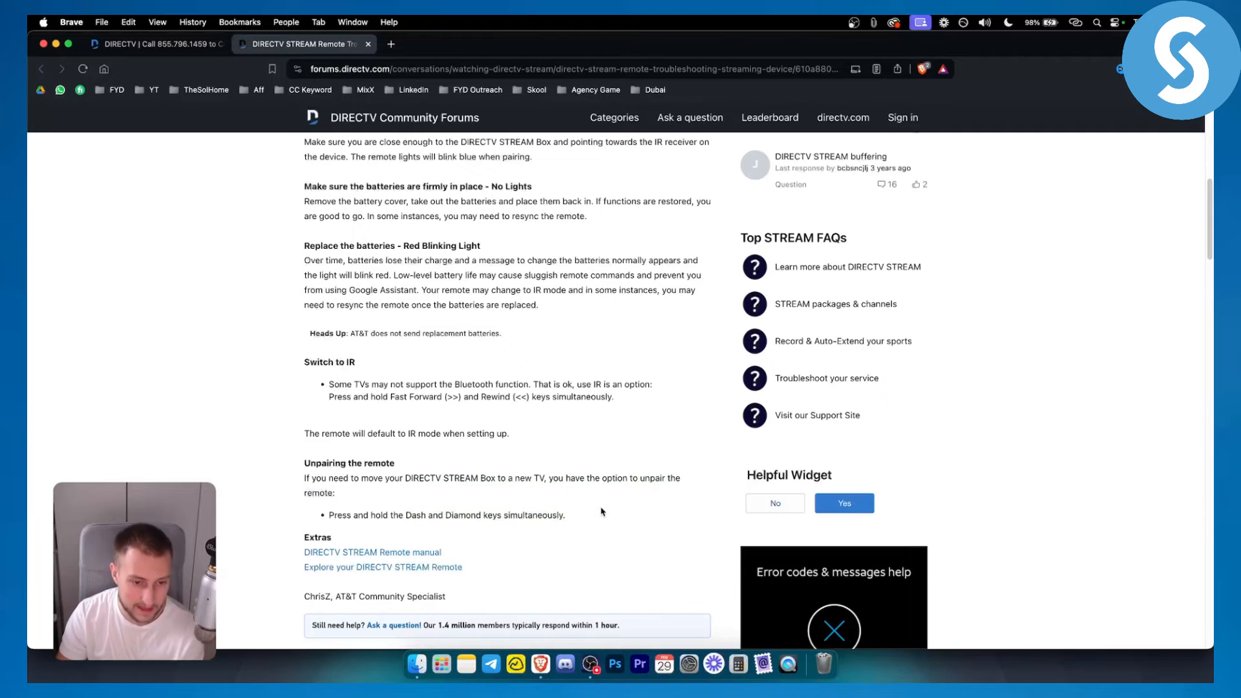
pyautogui.scroll(3)
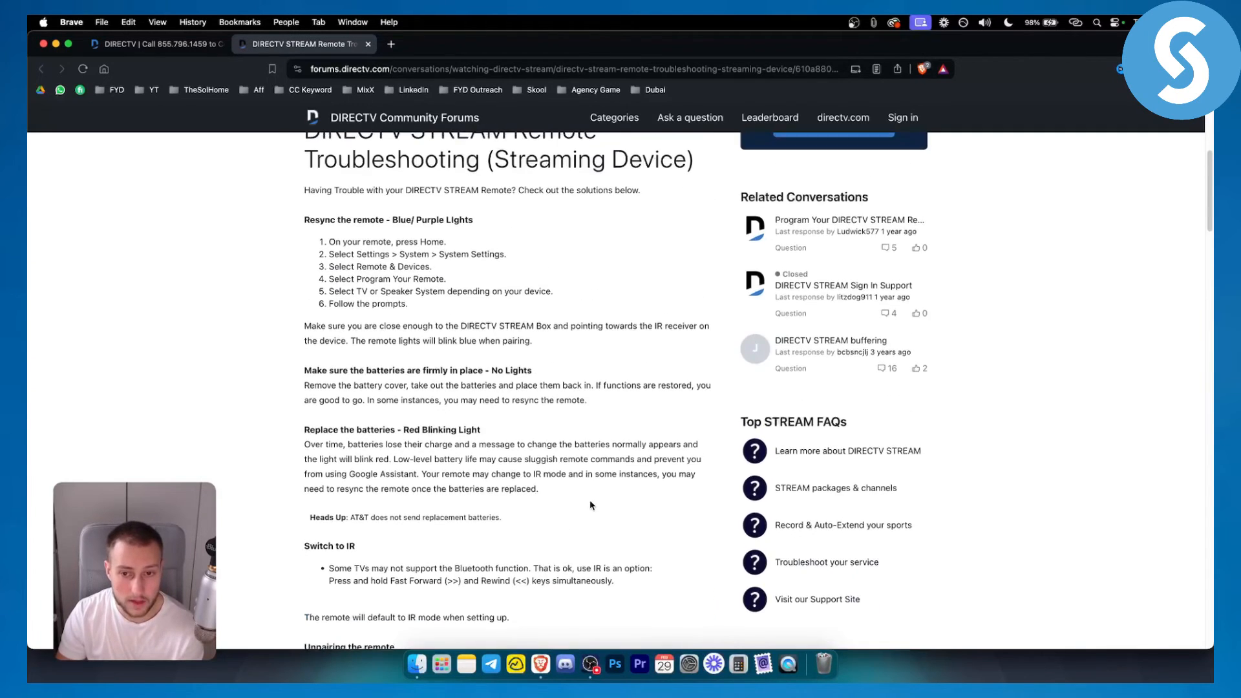
pyautogui.scroll(3)
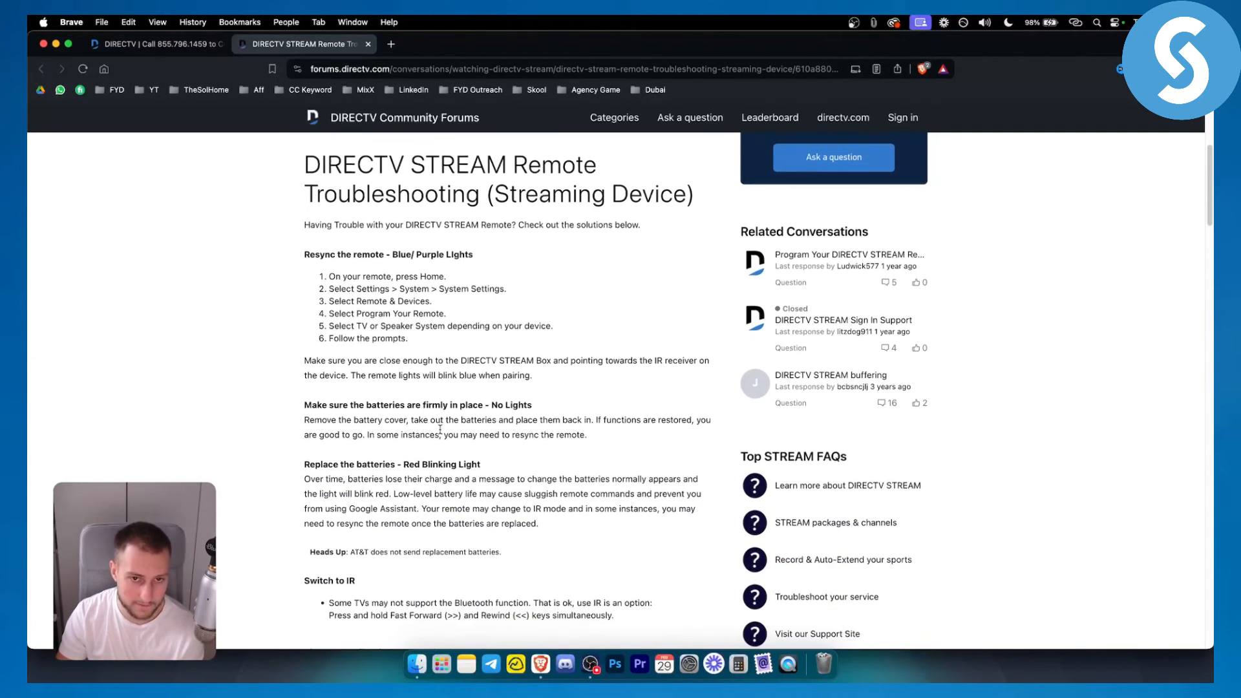